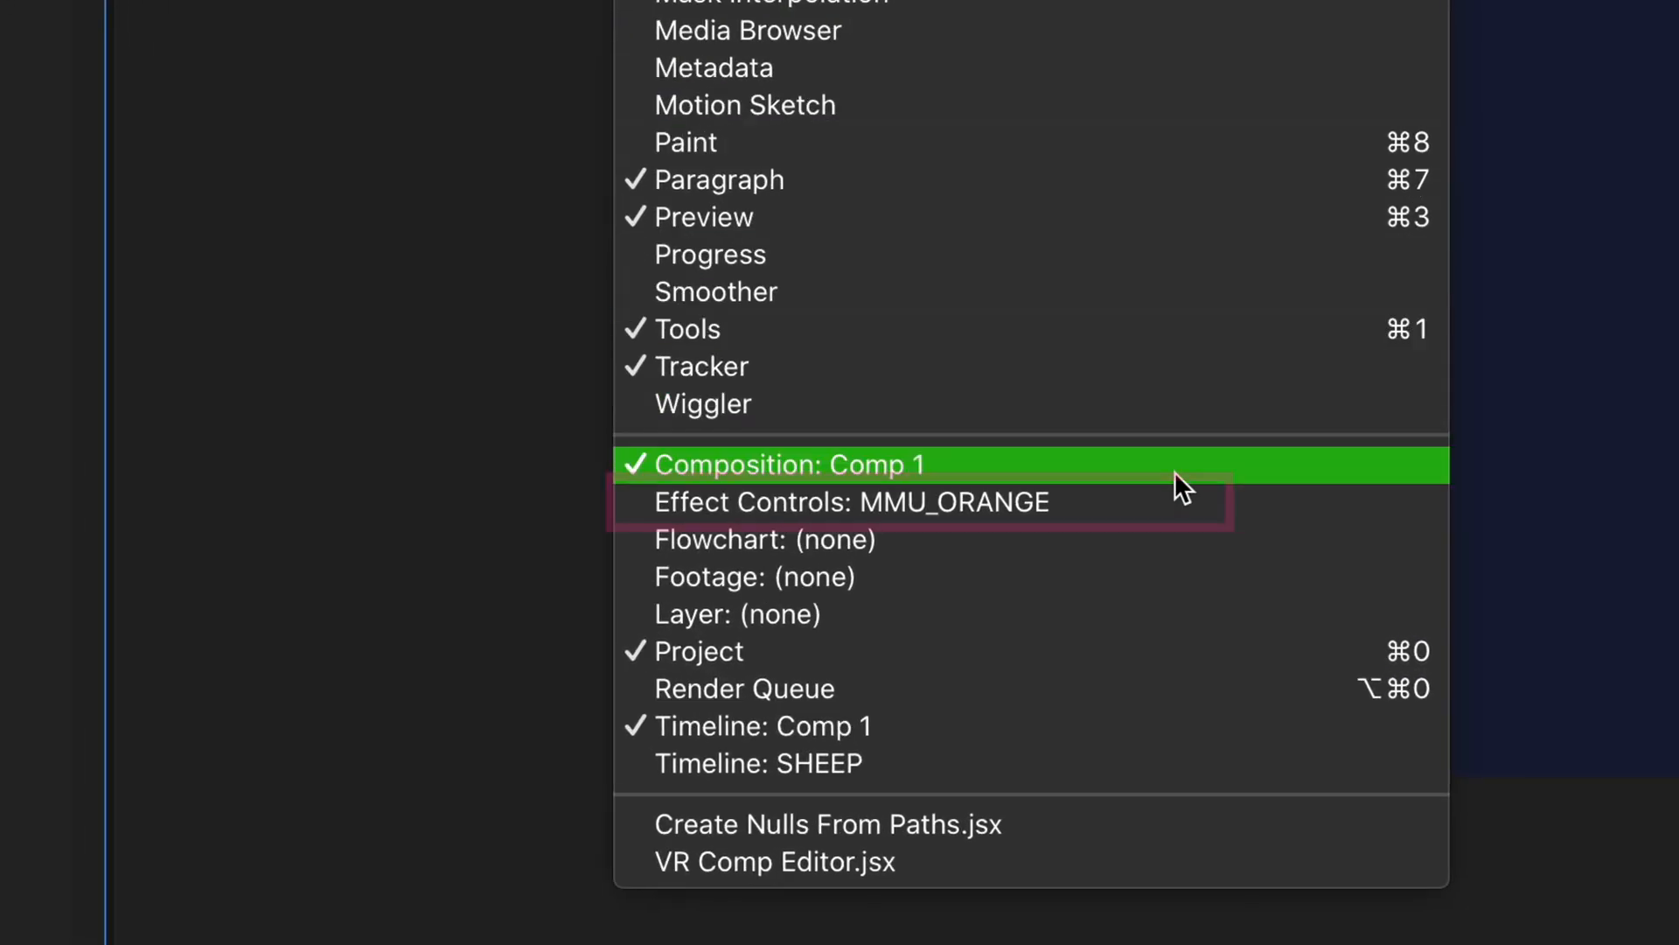
mouse_move(1194, 501)
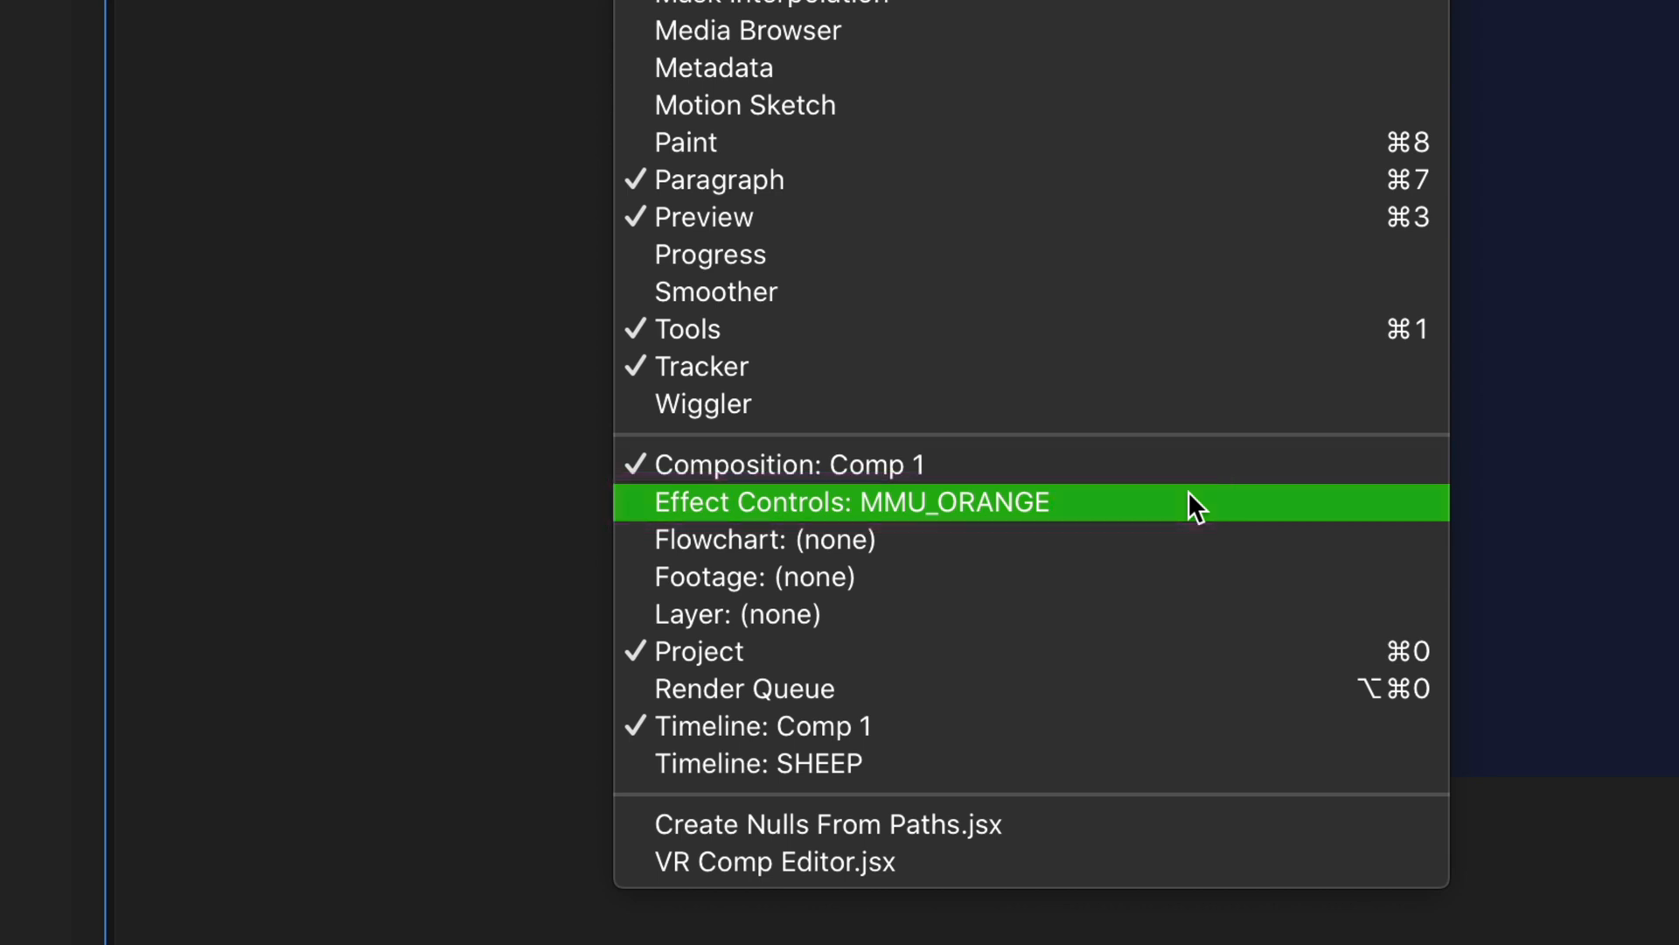
Step: Show the Effect Controls panel for MMU_ORANGE from the Window menu
left_click(850, 501)
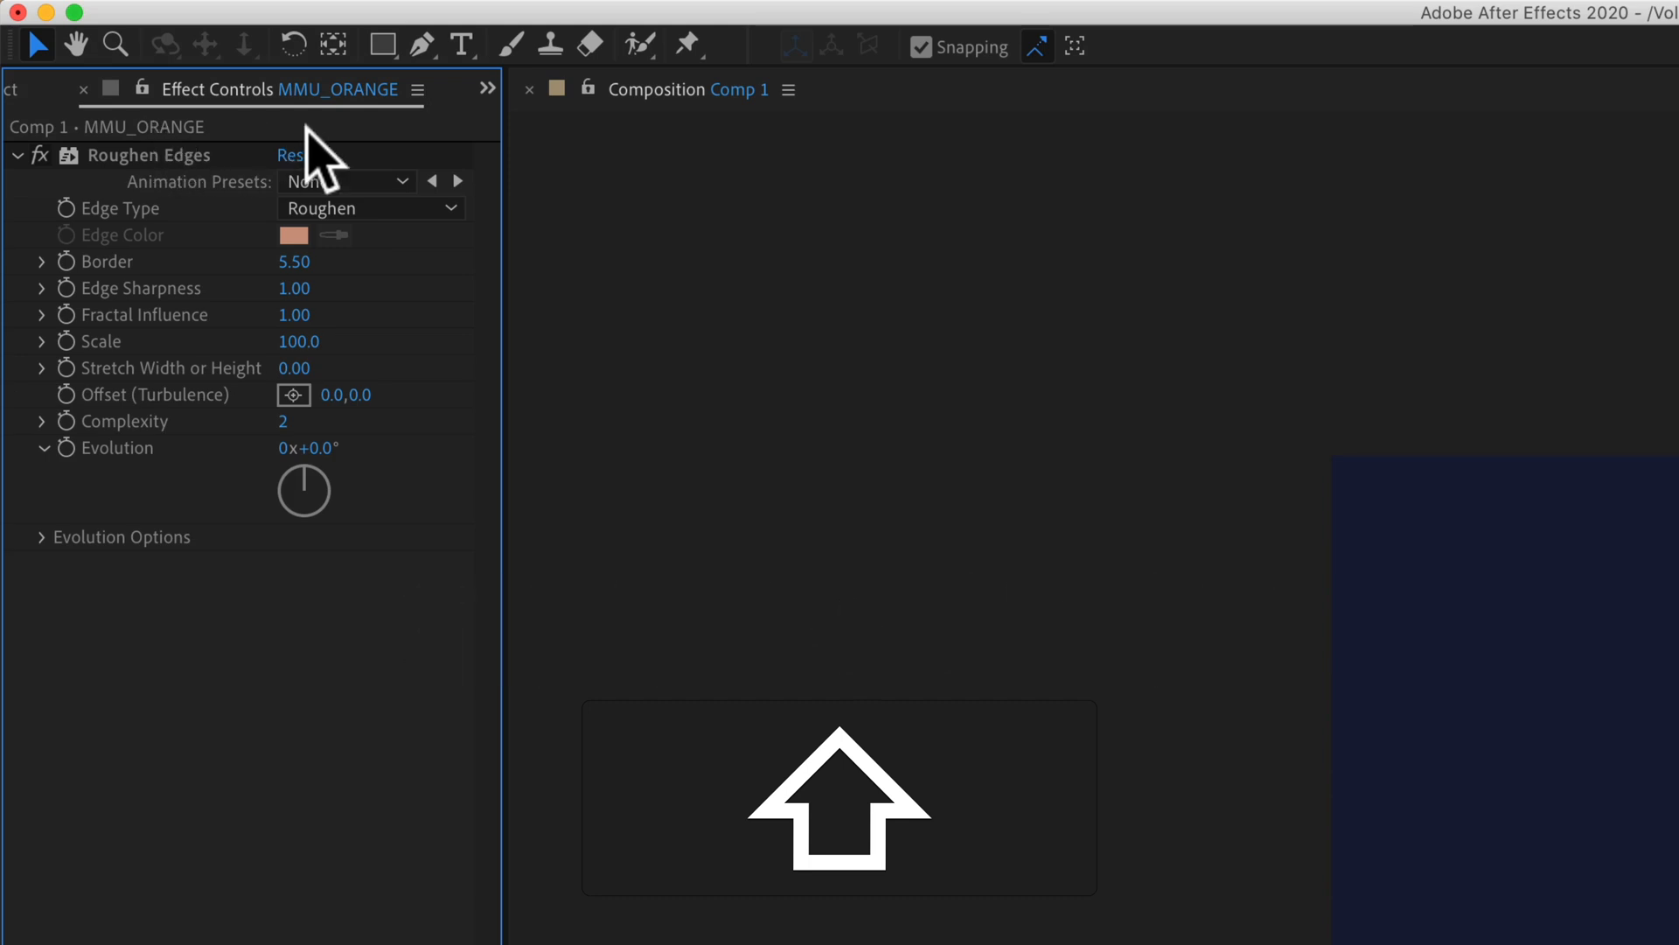
mouse_move(482, 155)
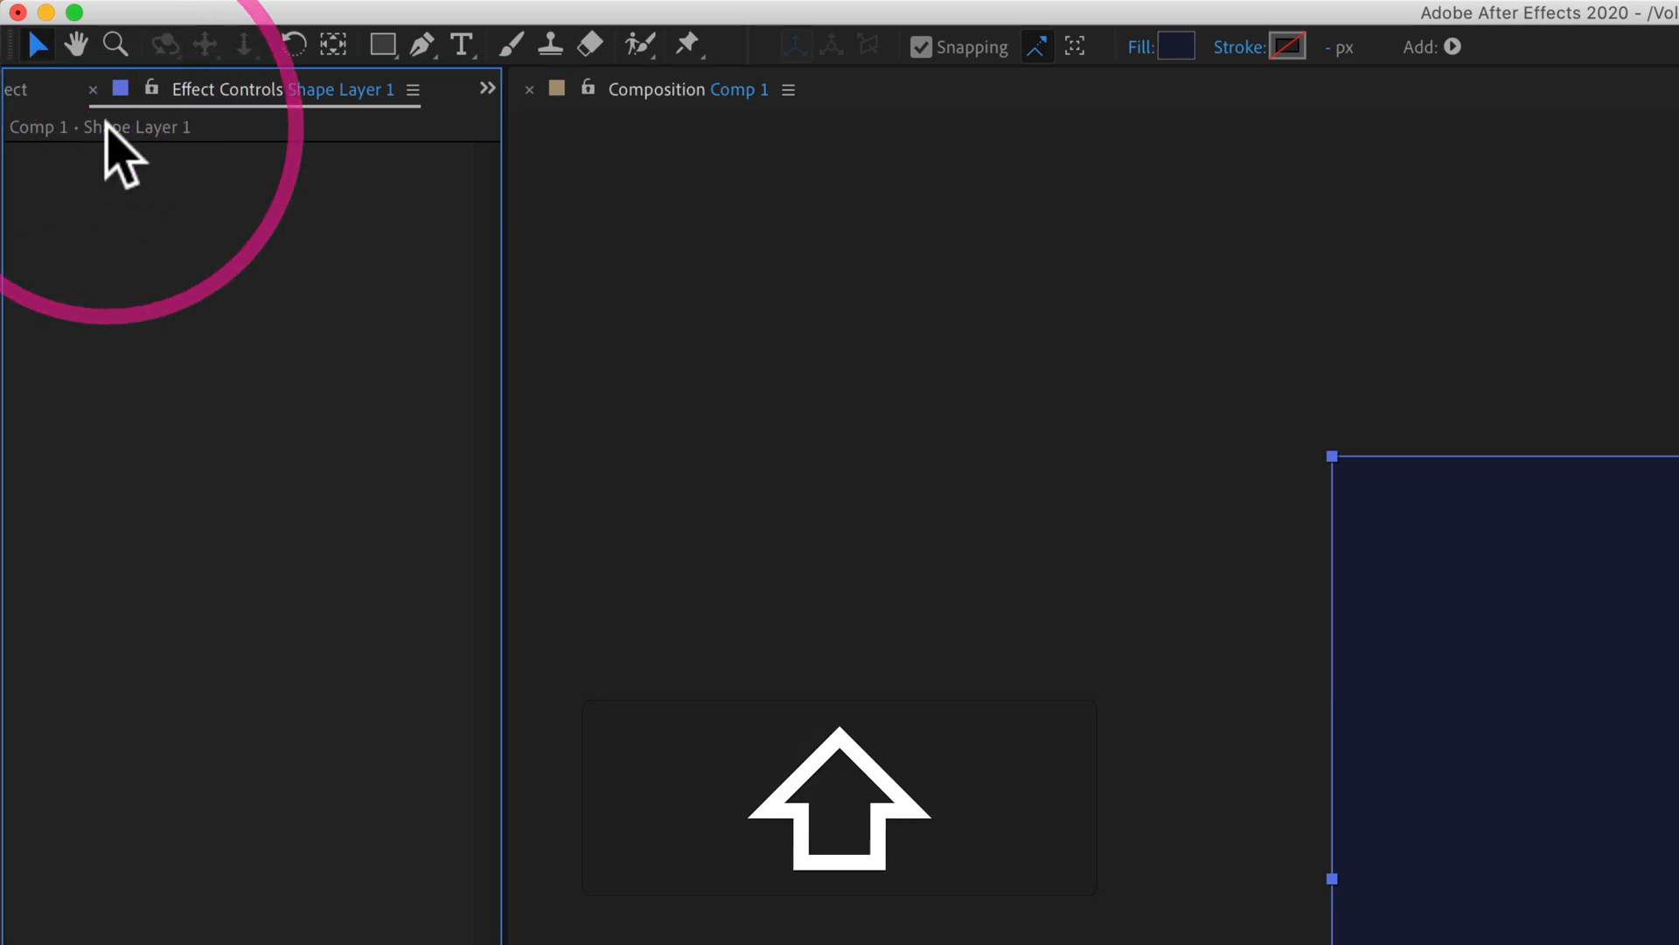
mouse_move(267, 503)
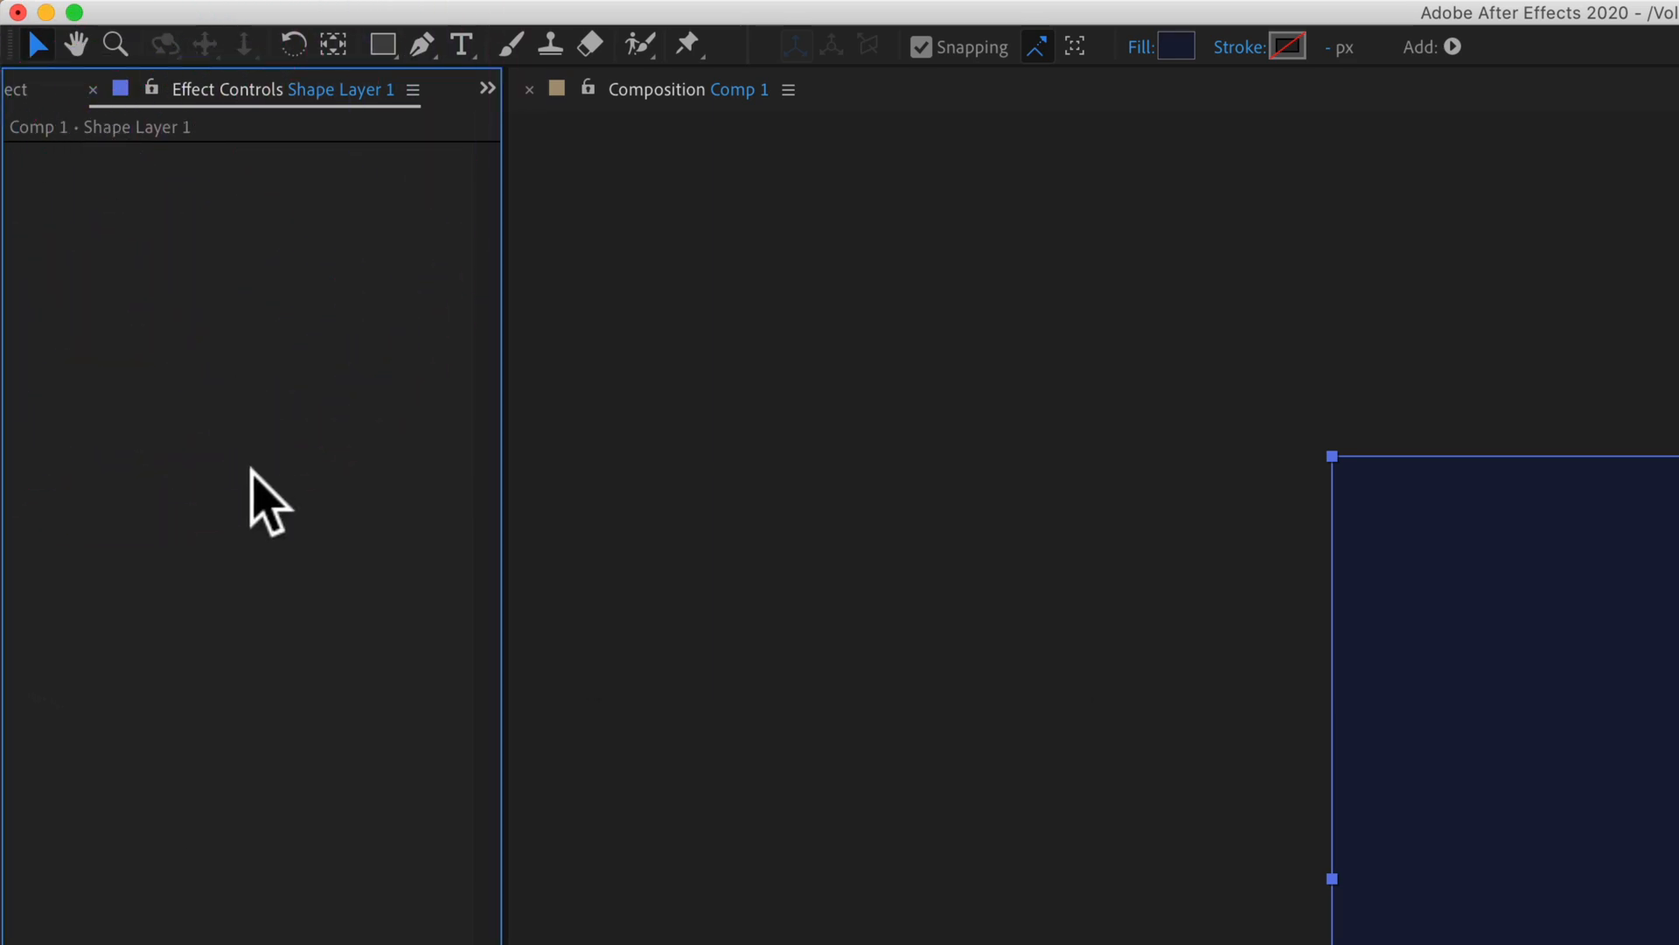